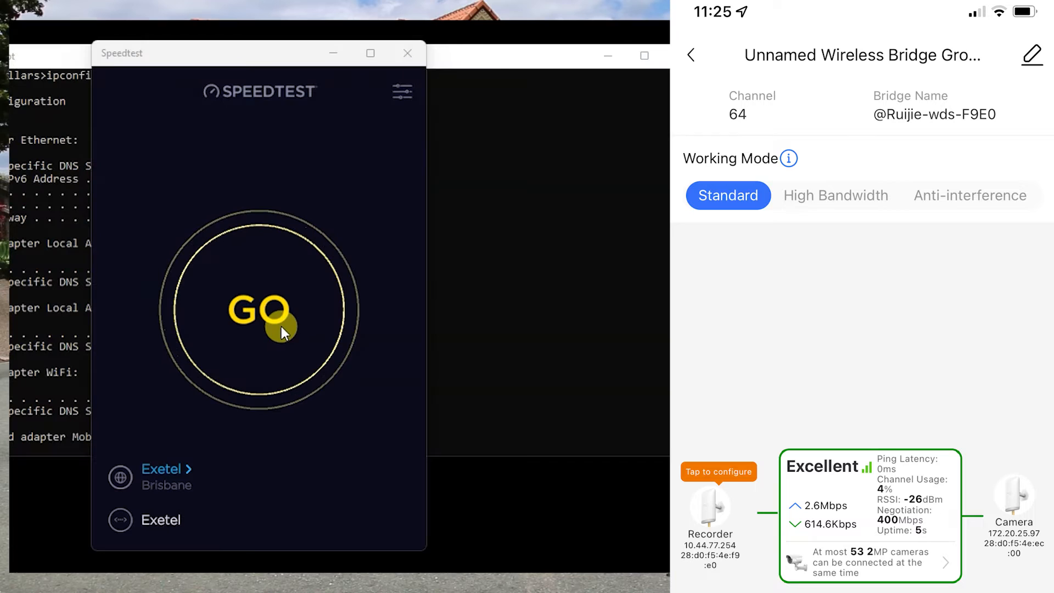
- Run a Standard-mode speed test over the bridge: 2 ms ping, 253.28 Mbps down, 315.82 Mbps up
left_click(258, 316)
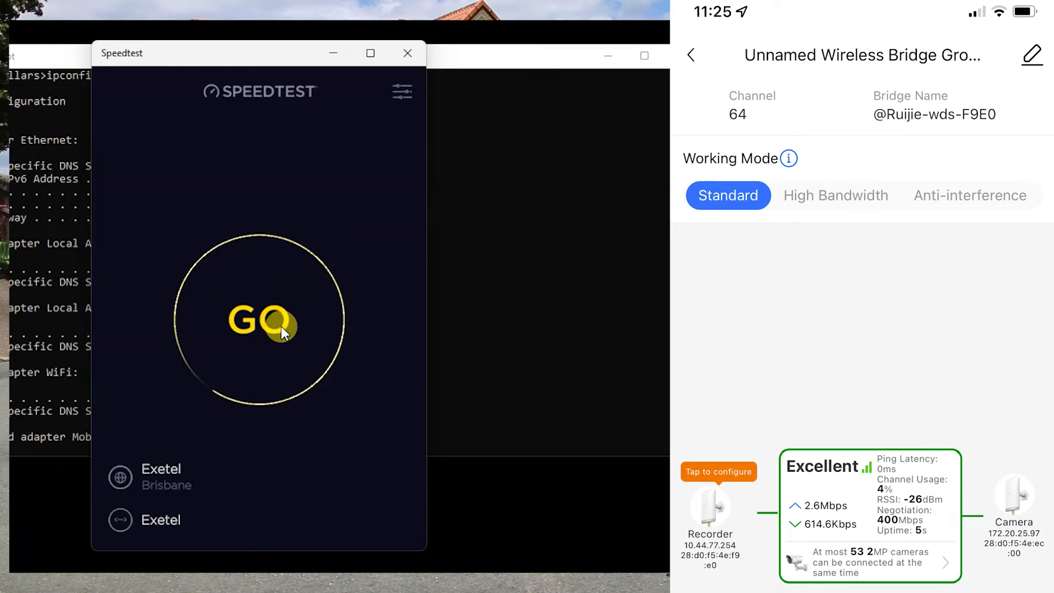
left_click(259, 318)
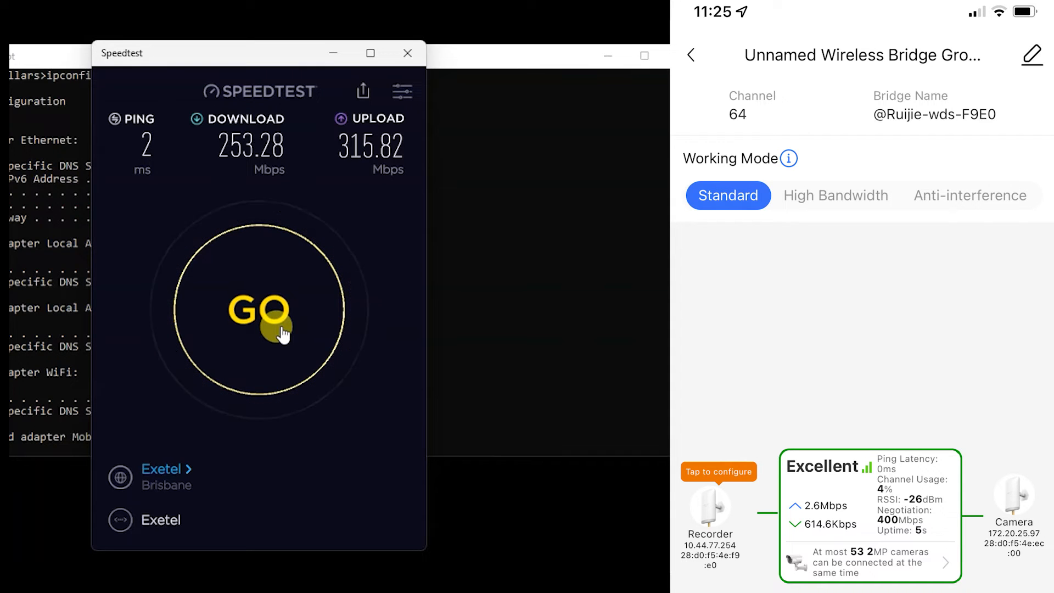
- Switch the bridge to High Bandwidth mode and rerun the test: 337.48 Mbps down, 587.31 Mbps up
left_click(835, 196)
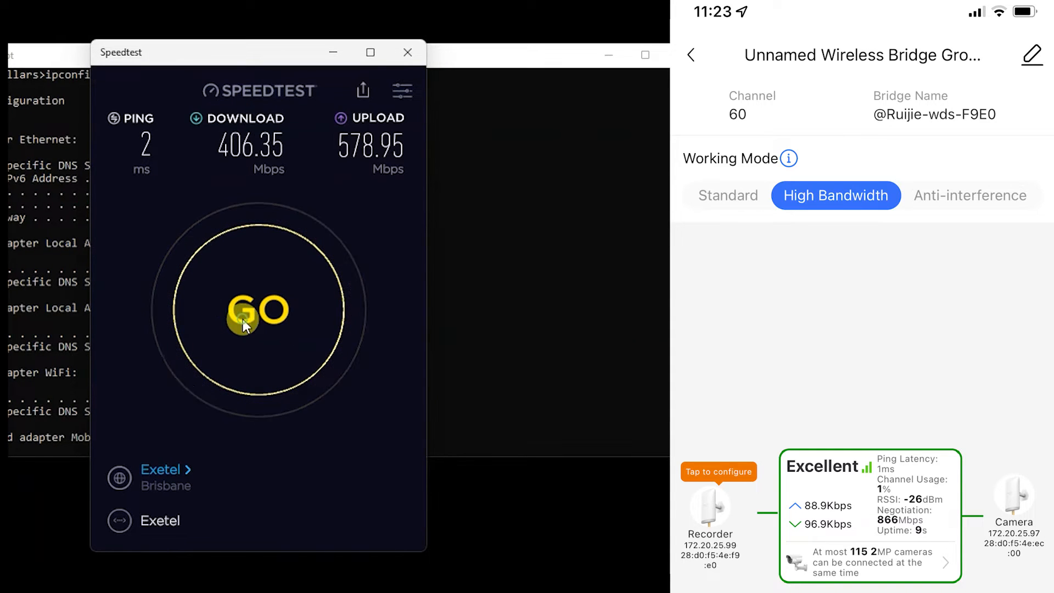
left_click(258, 309)
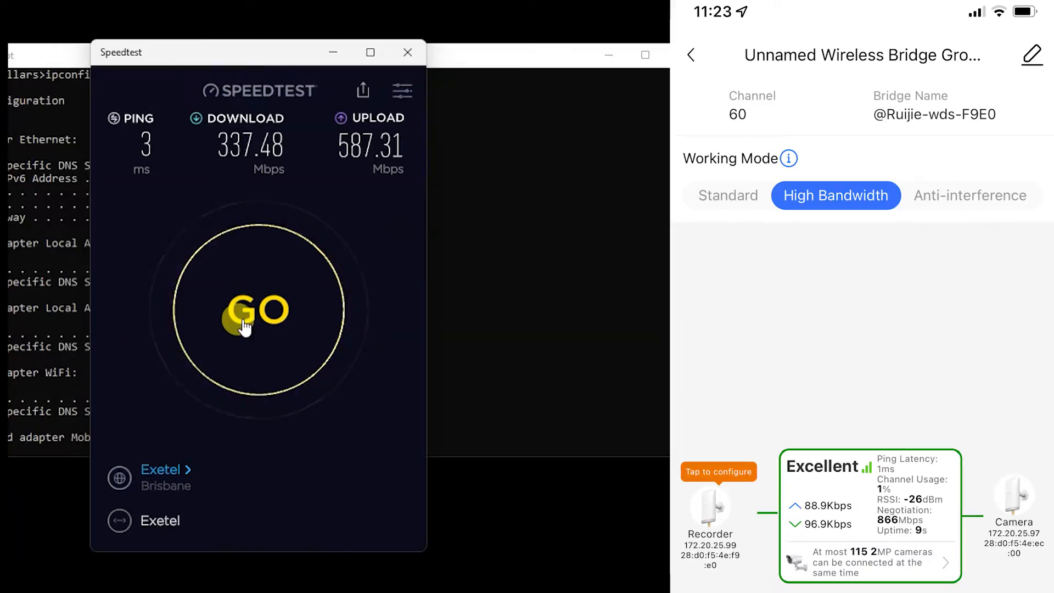
- Set the bridge at the second site back to Standard working mode
left_click(728, 195)
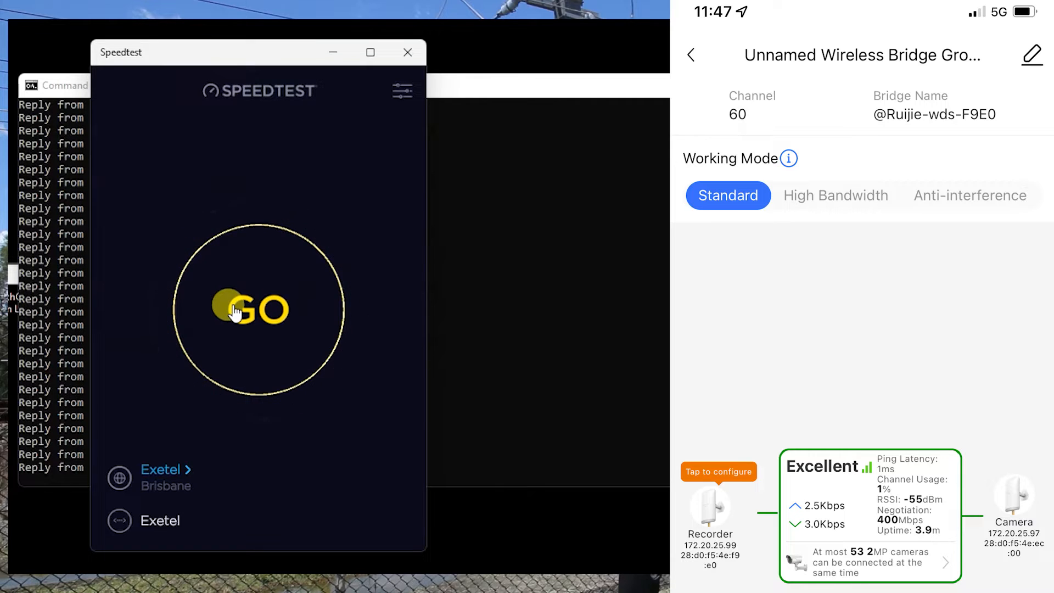
- Run the Standard-mode test at the -55 dBm site: 259.66 Mbps down, 310.67 Mbps up
left_click(258, 309)
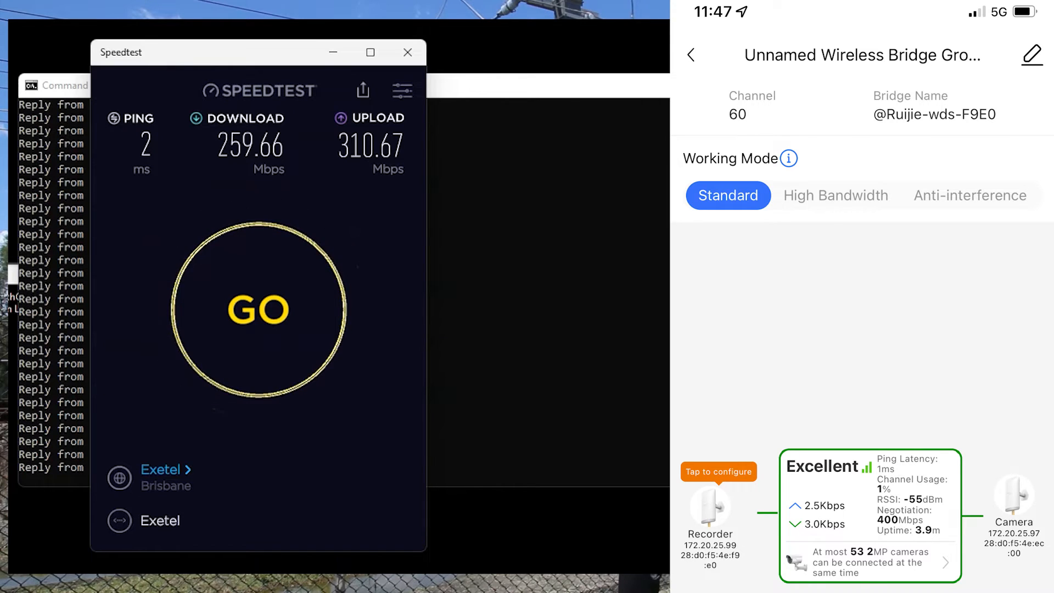
- Switch the bridge to High Bandwidth at the -47 dBm site, measuring 378.88 Mbps down, 558.55 up
left_click(836, 195)
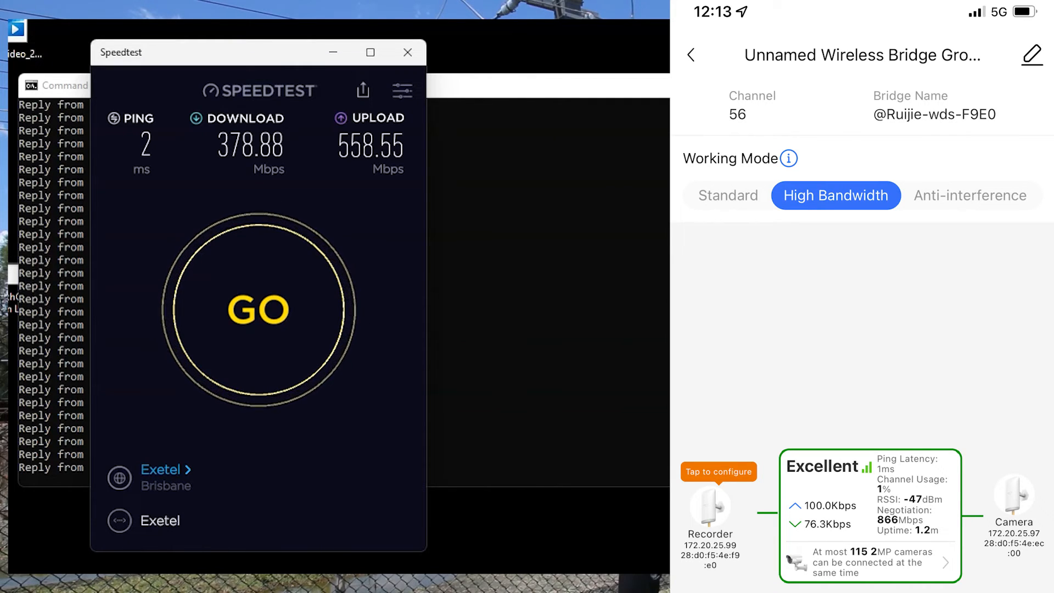
- Set the bridge at the third site to Standard working mode on channel 60
left_click(727, 195)
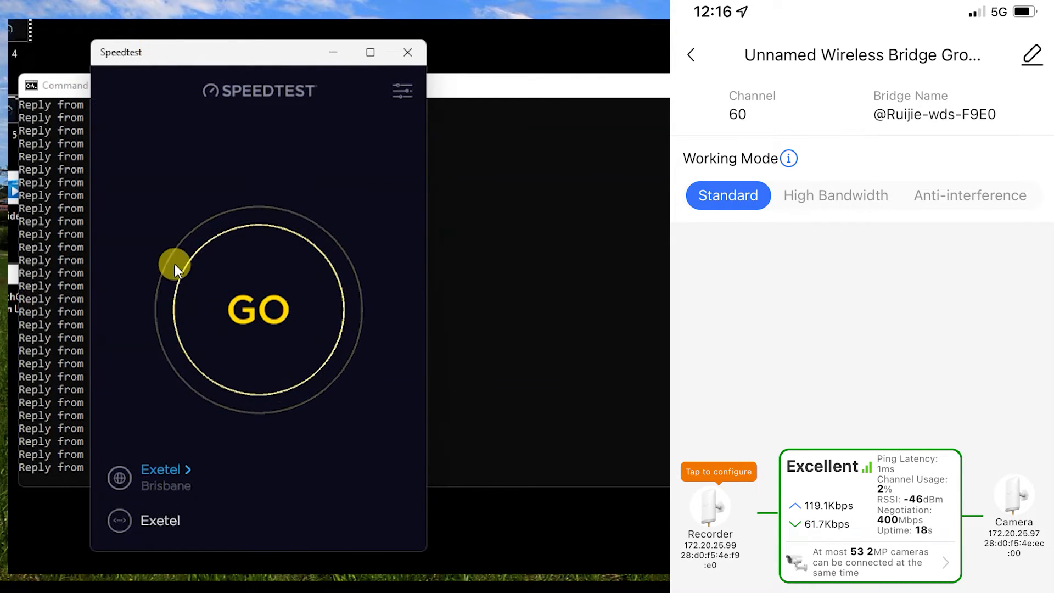
- Run the Standard-mode test (276.47 Mbps down, 309.24 up), then switch the bridge to High Bandwidth
left_click(258, 310)
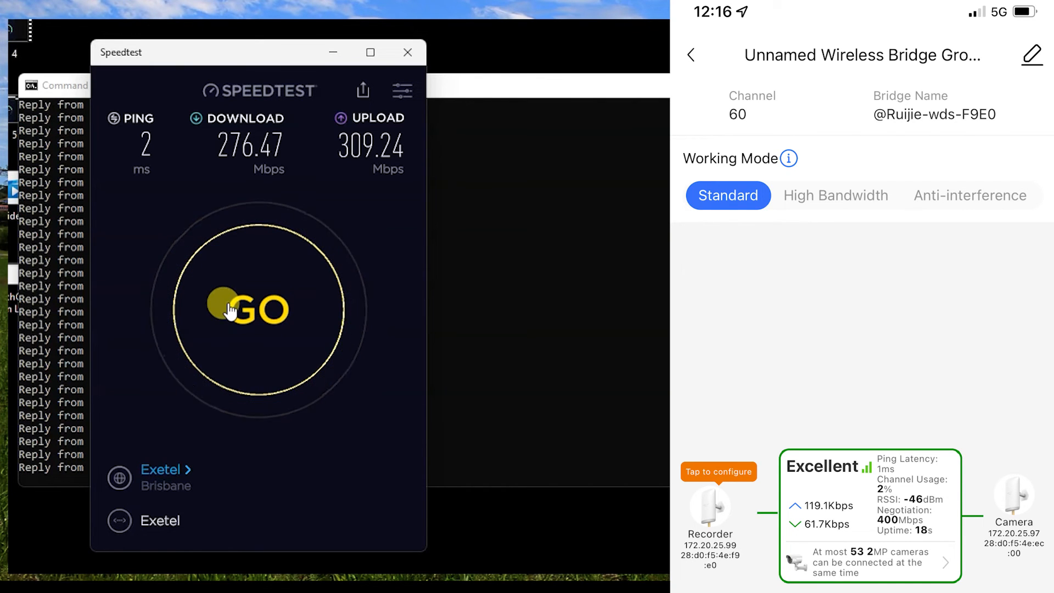
left_click(836, 195)
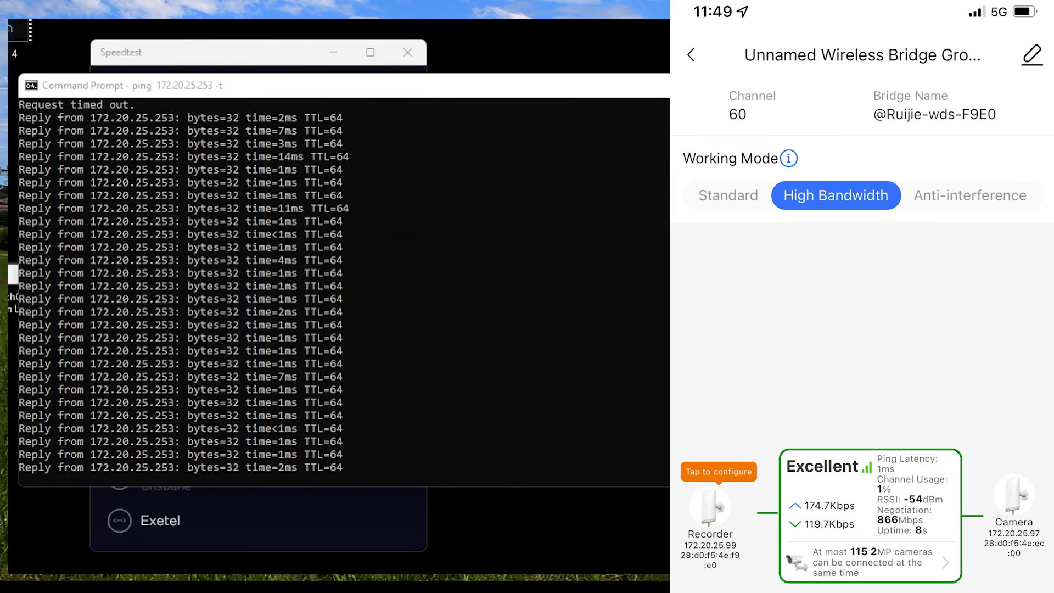